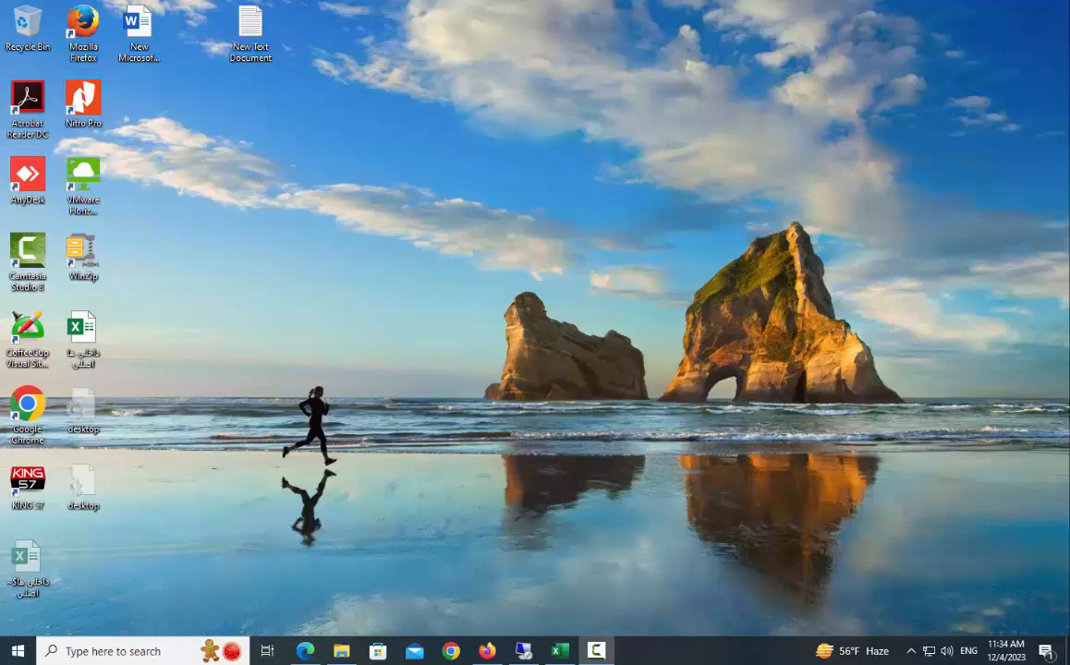
Step: Create a new folder on the desktop from the right-click New menu
right_click(429, 96)
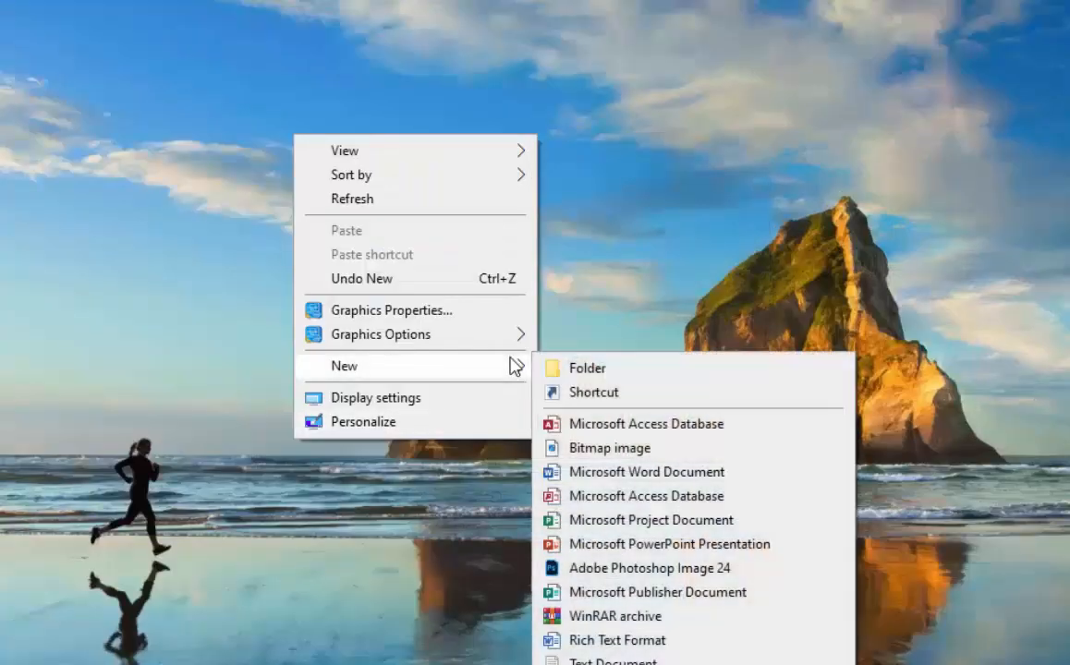
left_click(588, 366)
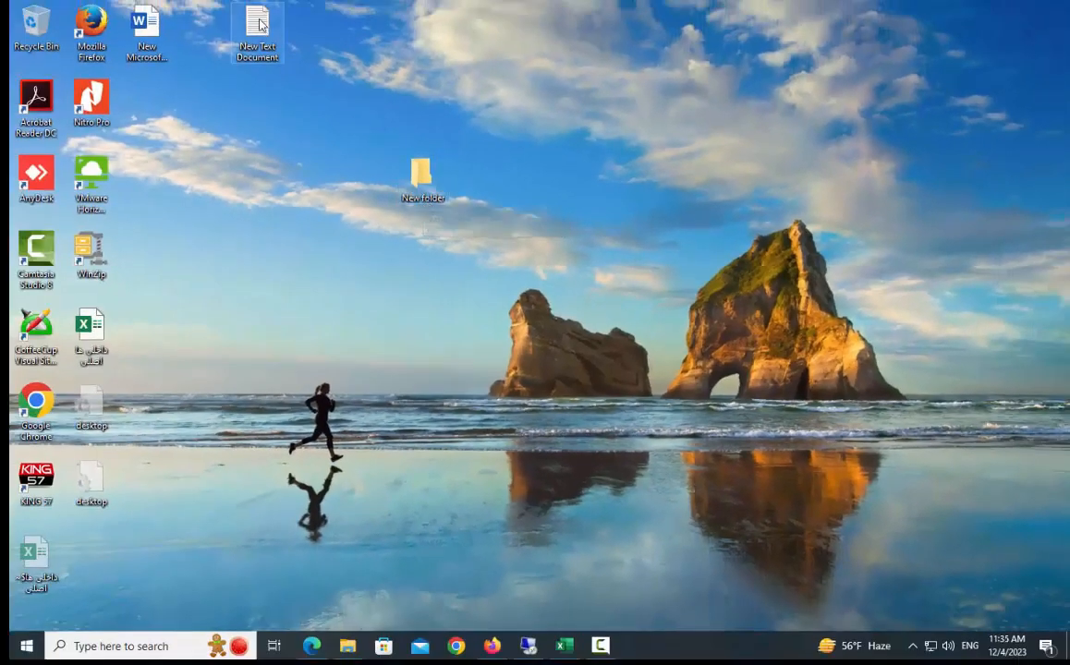
Step: Rename the new folder to GodMode.{ED7BA470-8E54-465E-825C-99712043E01C} using the name from the text note
double_click(257, 30)
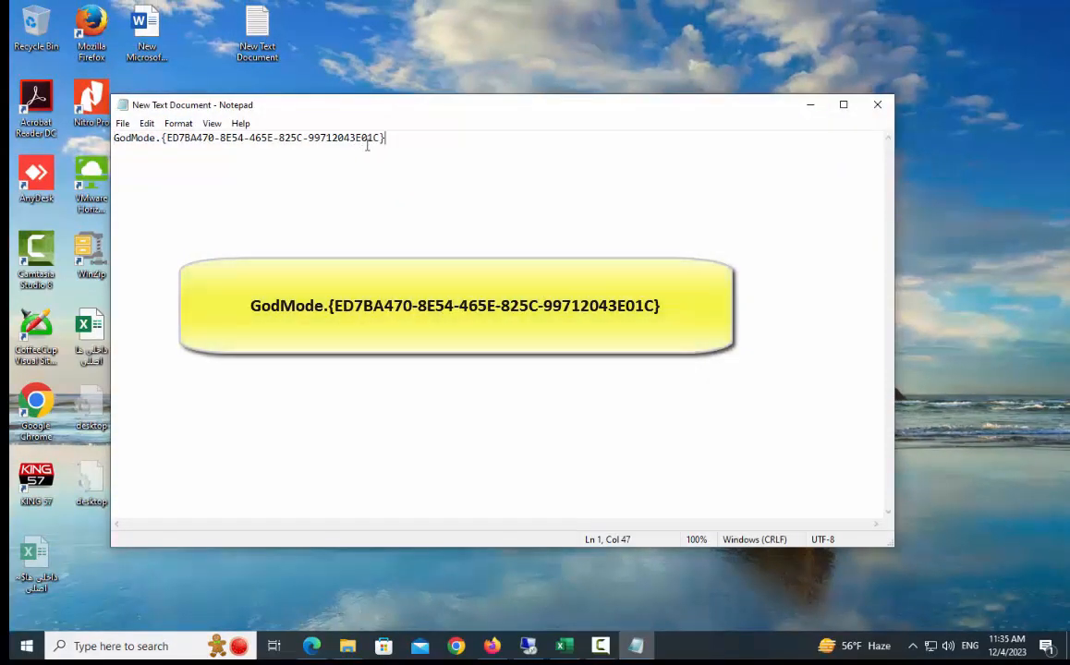
right_click(268, 137)
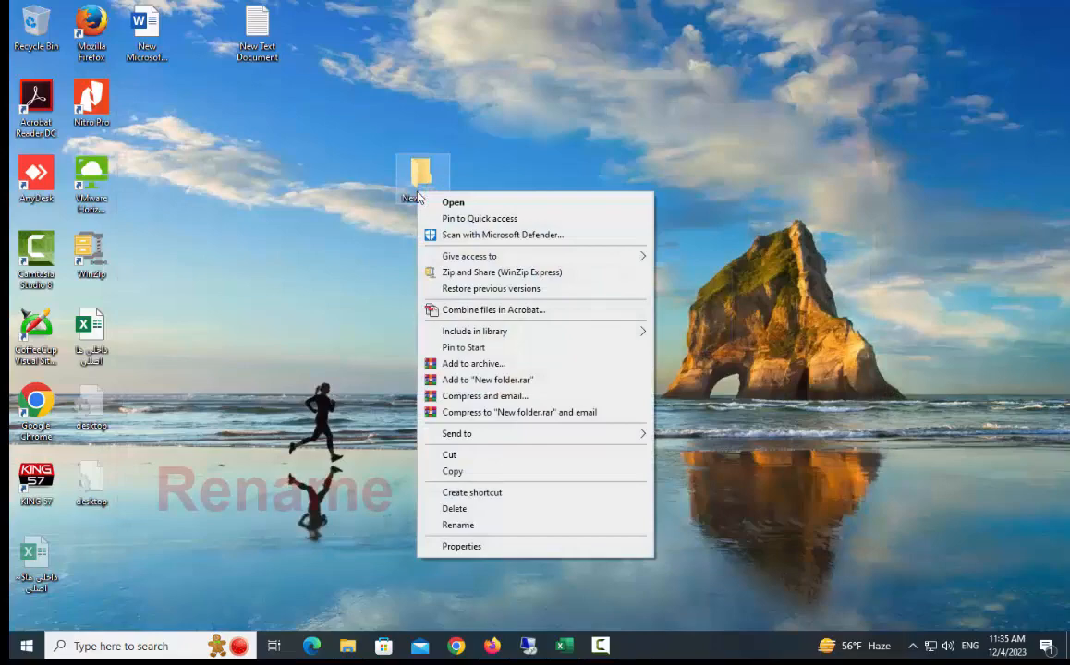
left_click(458, 525)
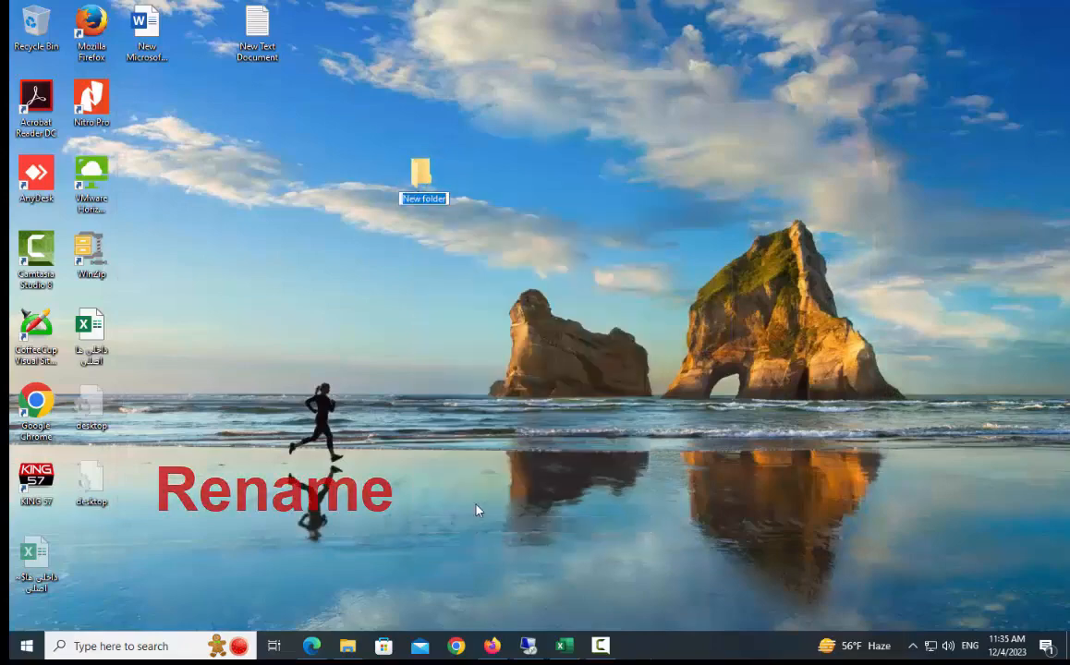
type("{ED7BA470-8E54-465E-825C-99712043E01C}")
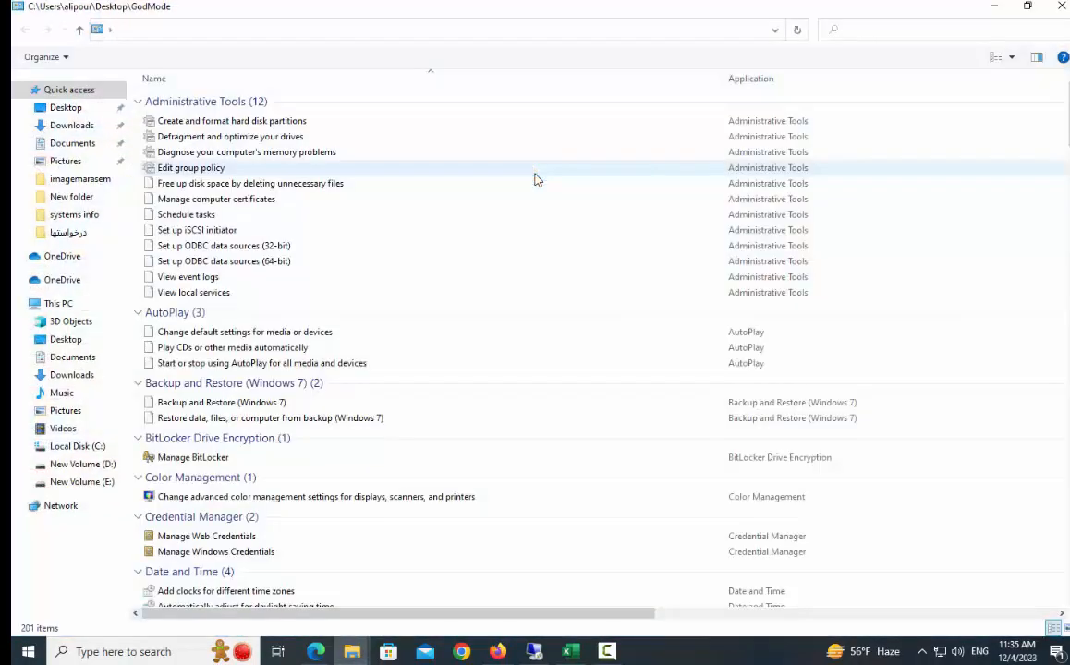
Step: Scroll the GodMode settings list to its end at User Accounts, Windows Defender Firewall and Work Folders
scroll("down", 3)
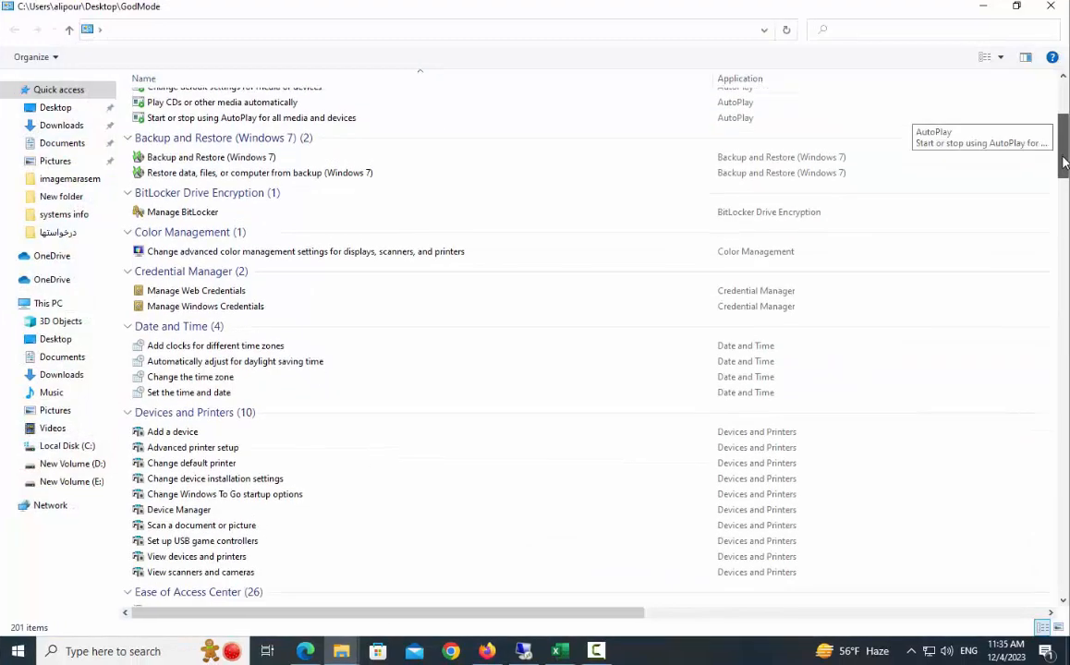
scroll("down", 3)
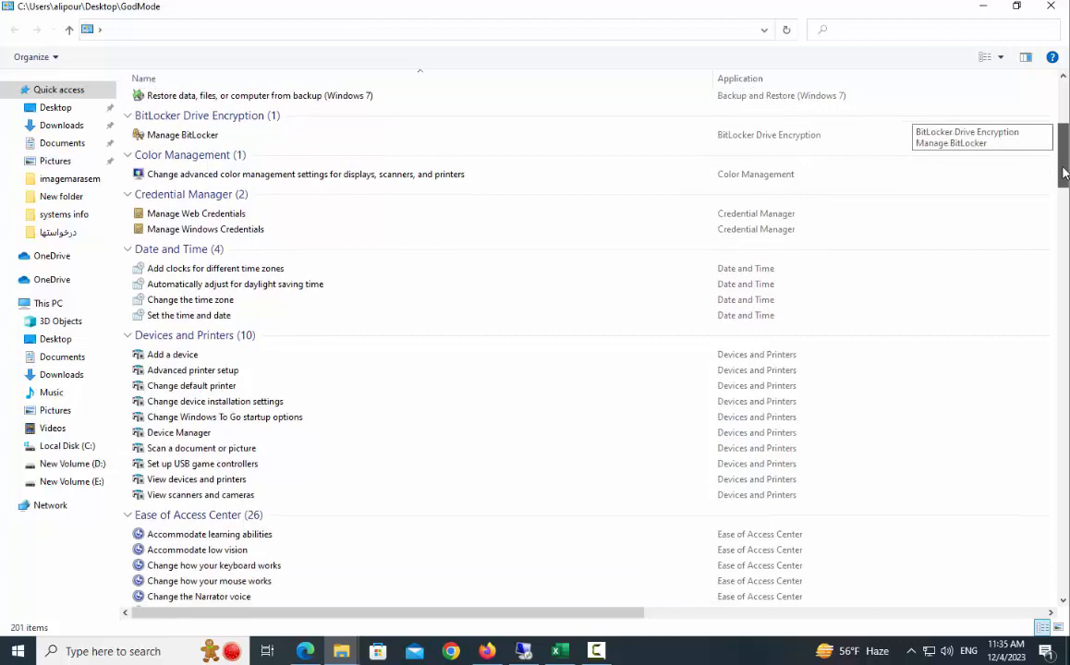
scroll("down", 3)
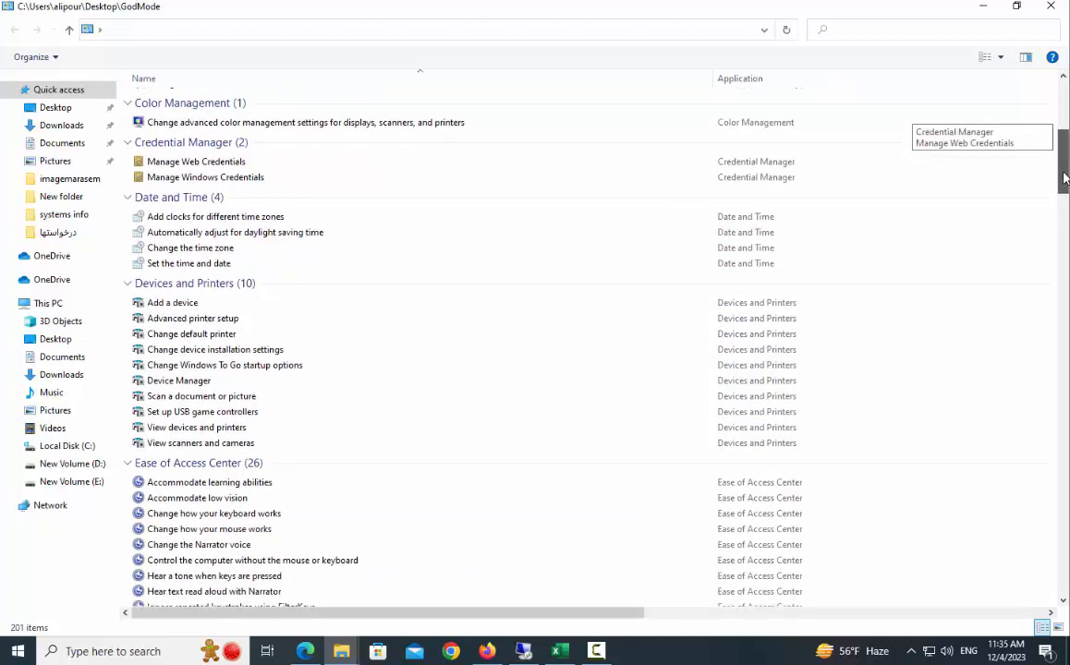
scroll("down", 3)
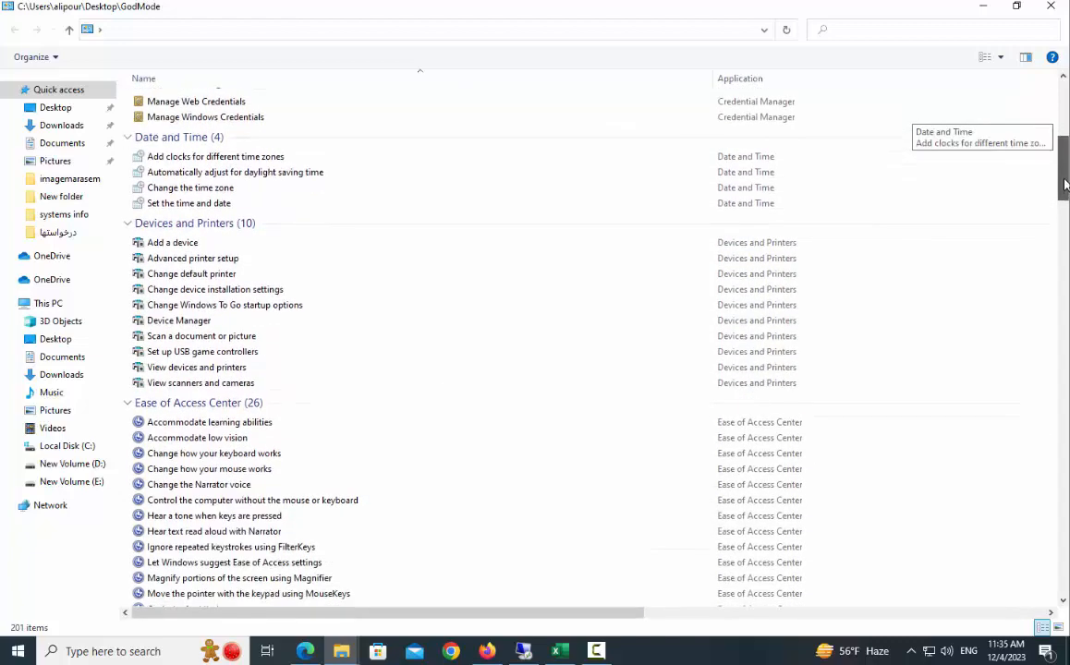
mouse_move(170, 137)
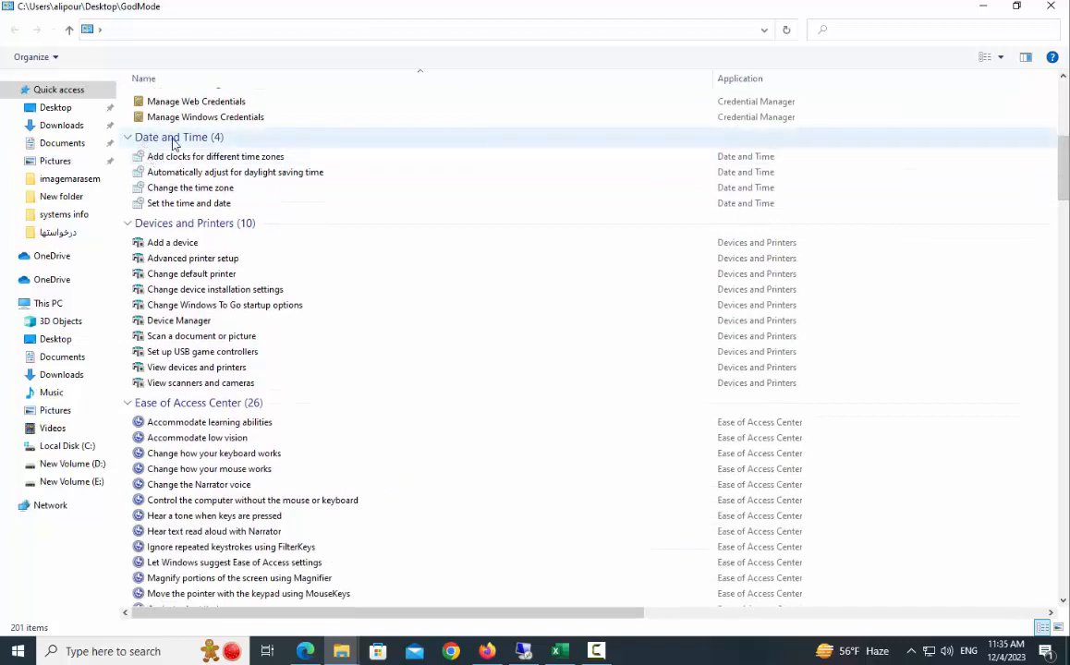
mouse_move(1025, 272)
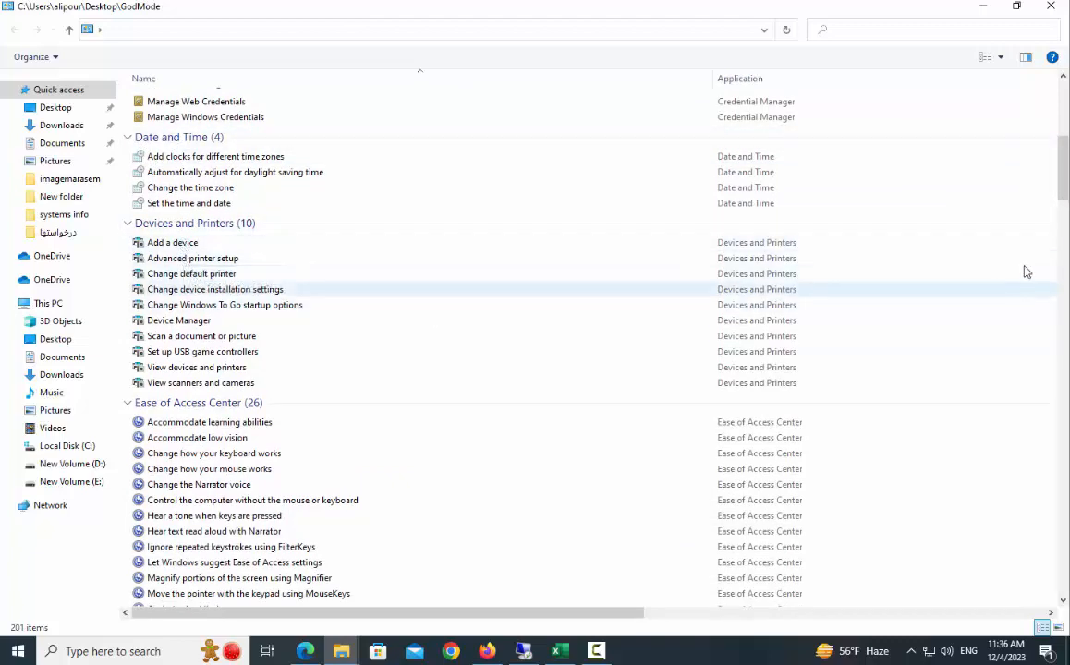
scroll("down", 3)
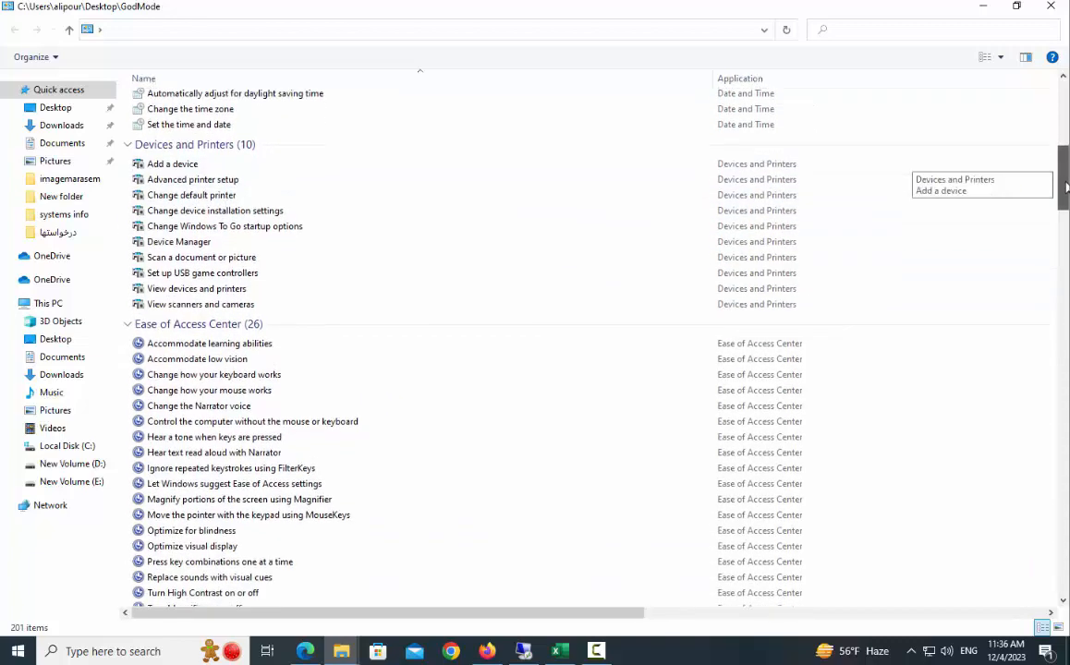
scroll("down", 3)
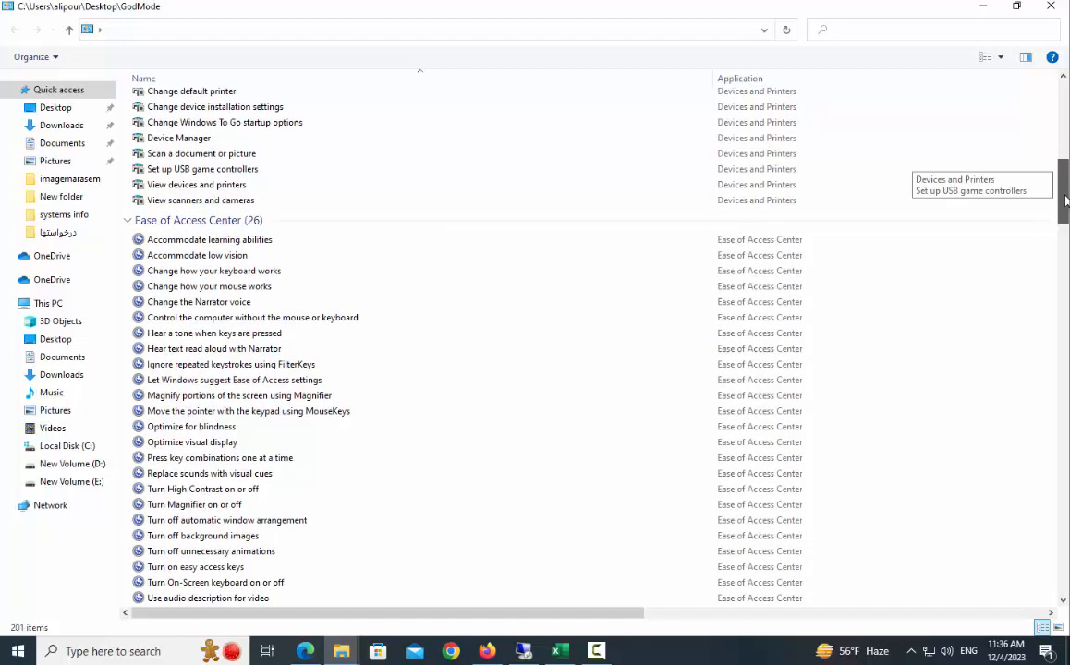
scroll("down", 3)
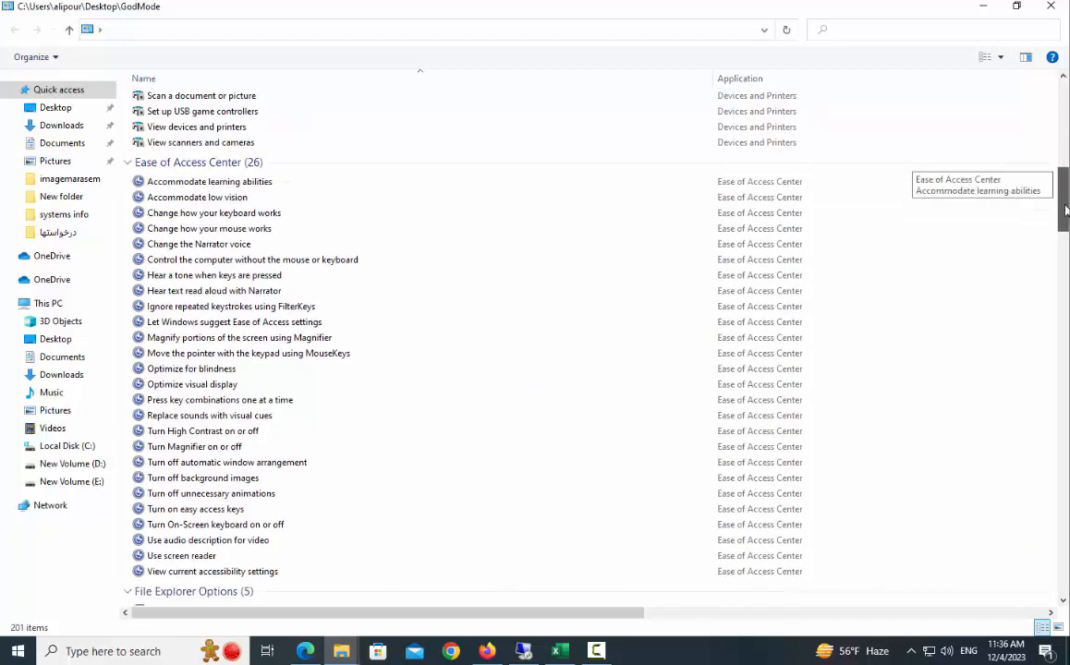
scroll("down", 3)
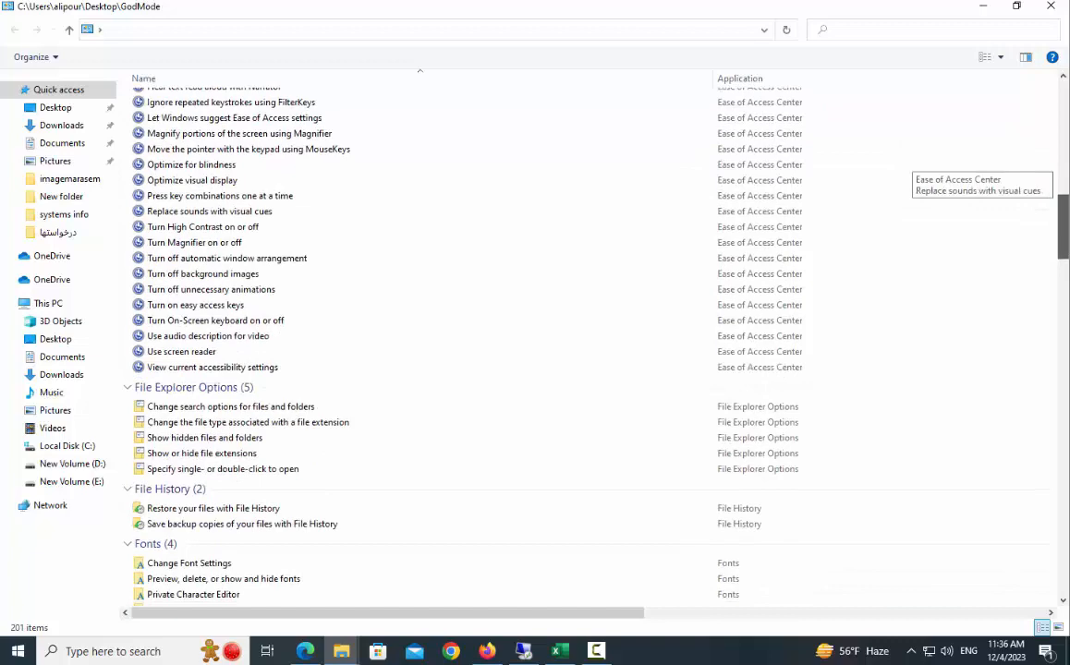
scroll("down", 3)
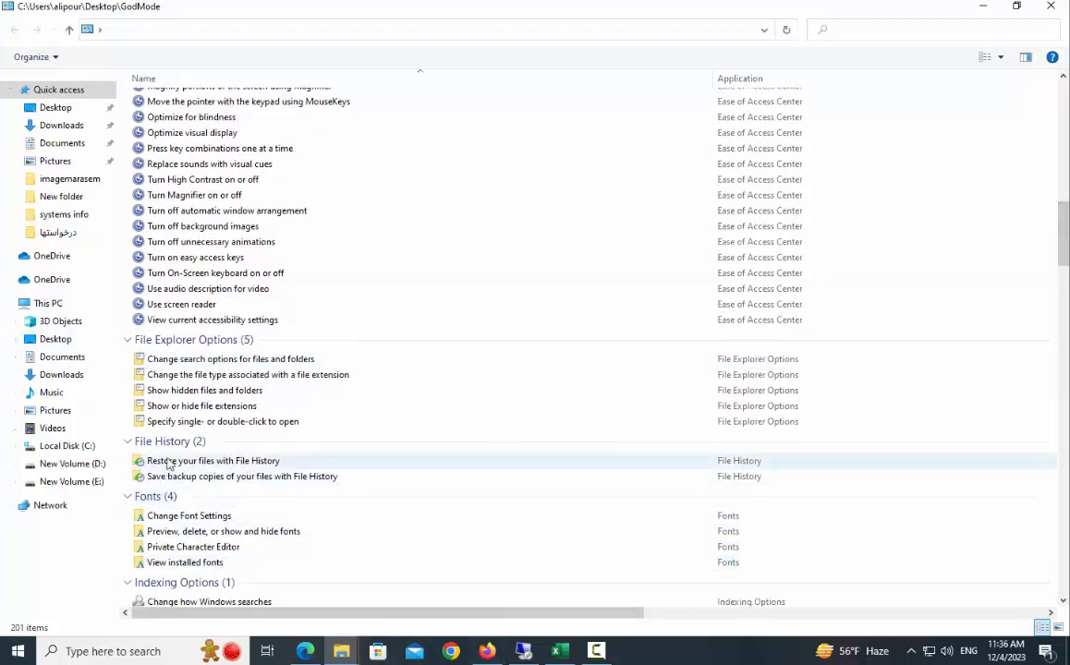
scroll("down", 3)
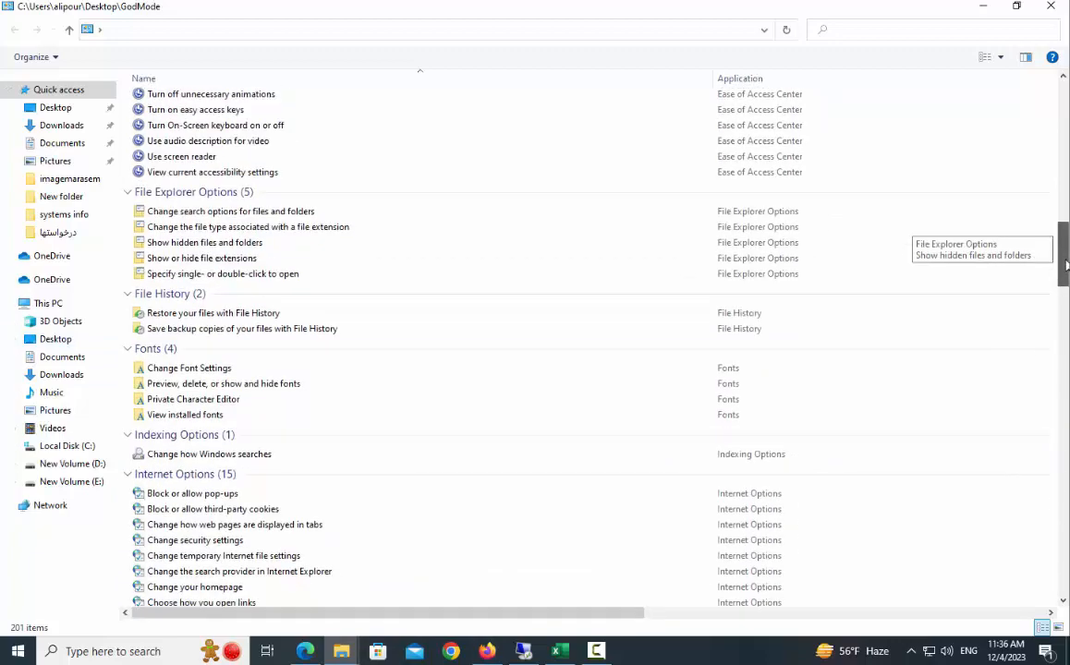
scroll("down", 3)
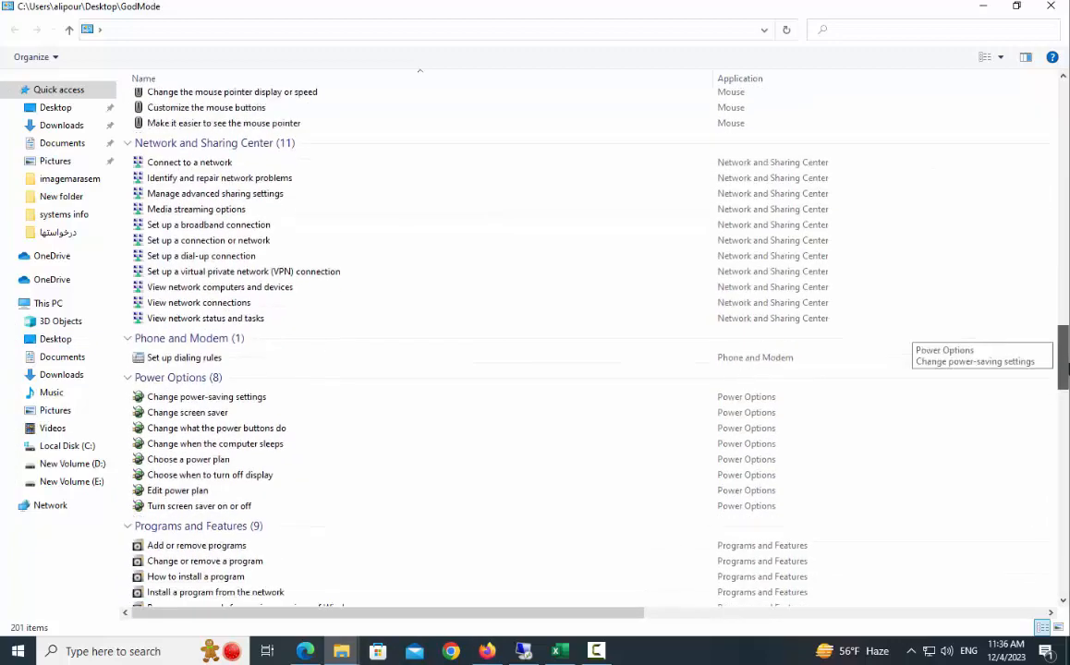
scroll("down", 3)
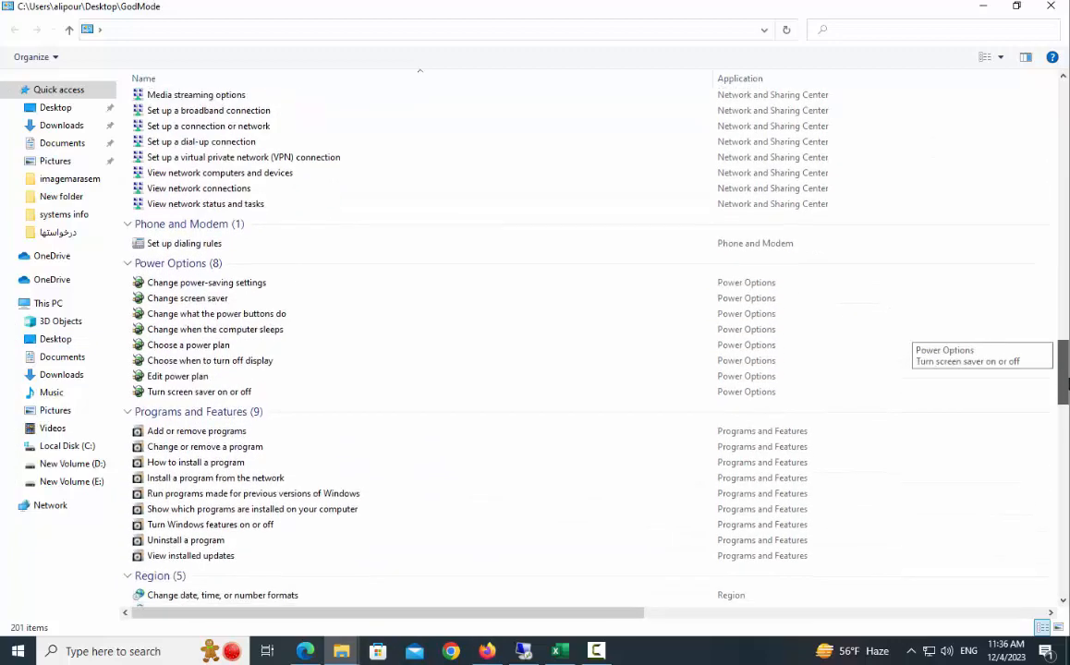
scroll("down", 3)
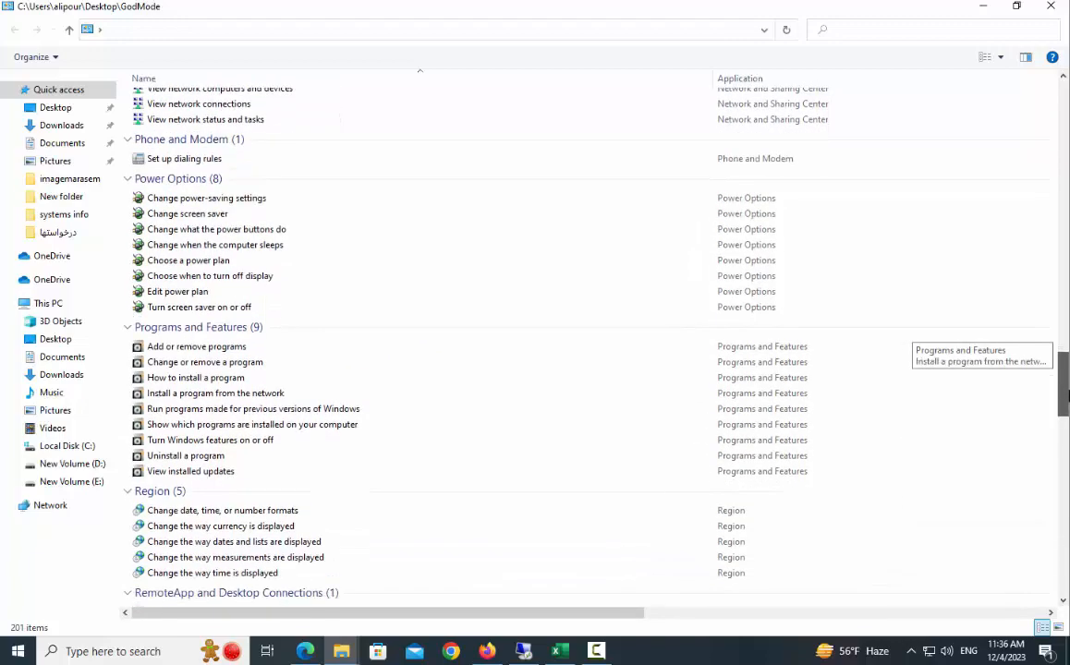
scroll("down", 3)
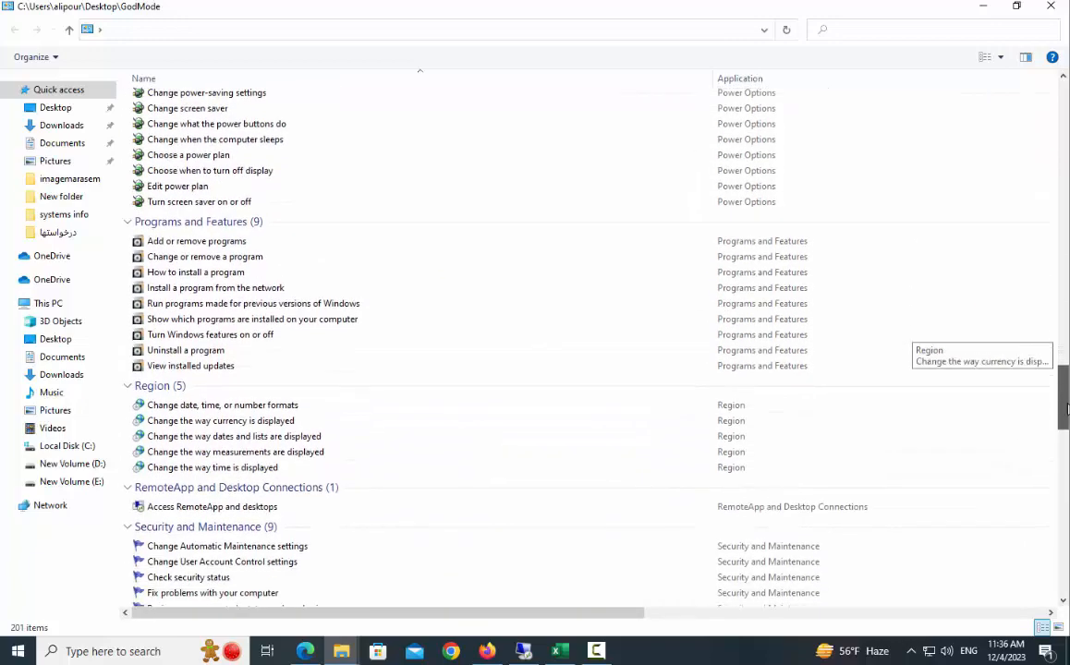
scroll("down", 3)
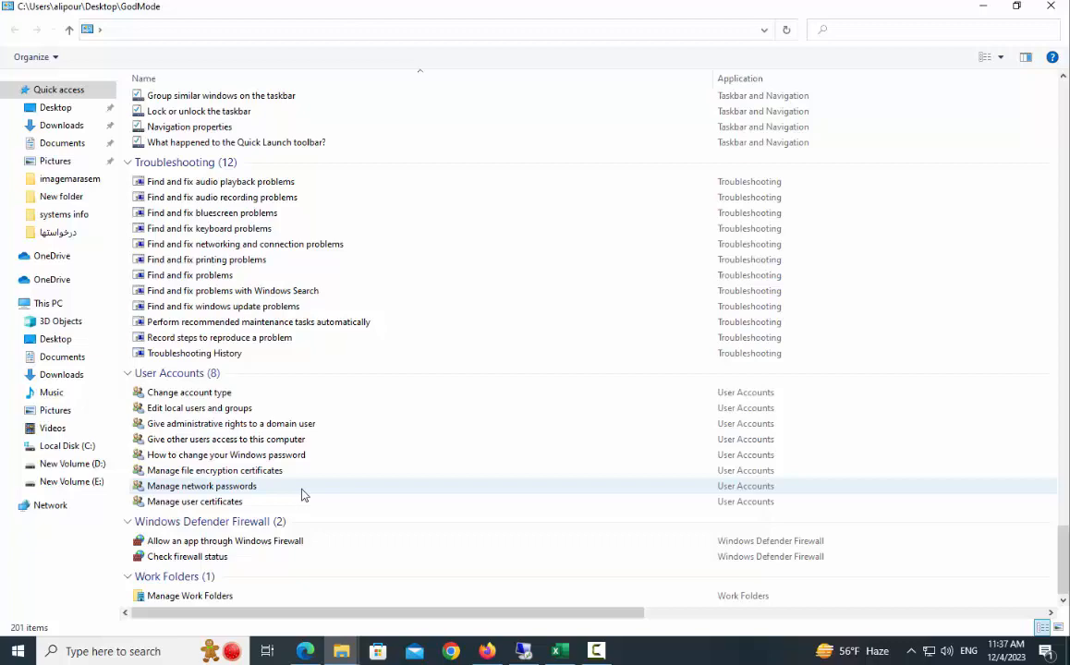
mouse_move(361, 521)
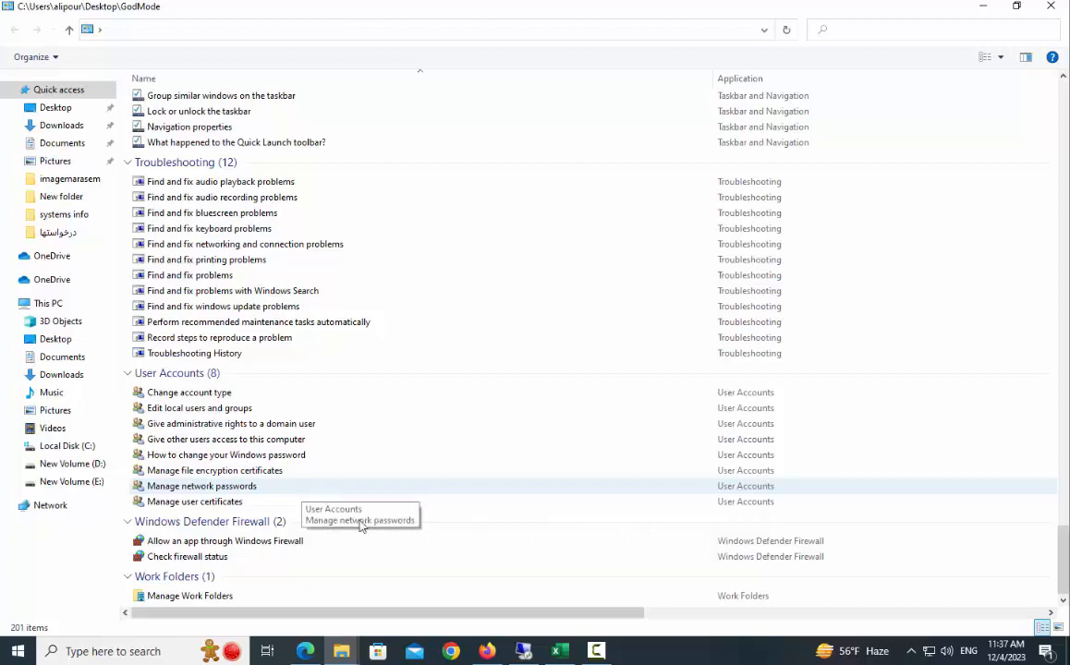
left_click(200, 409)
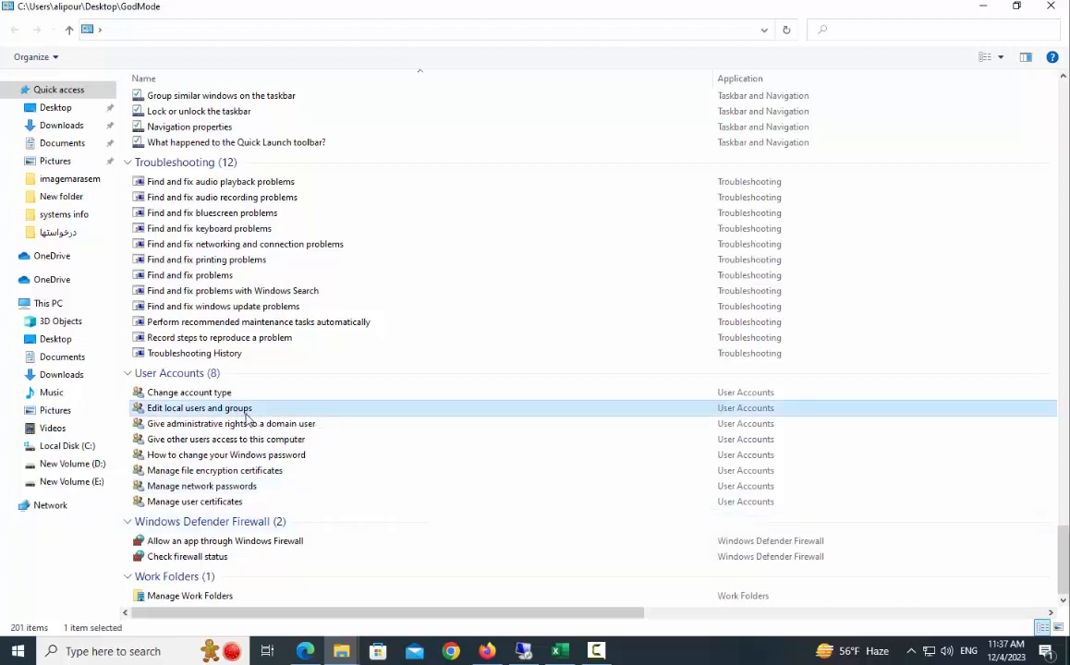
double_click(200, 409)
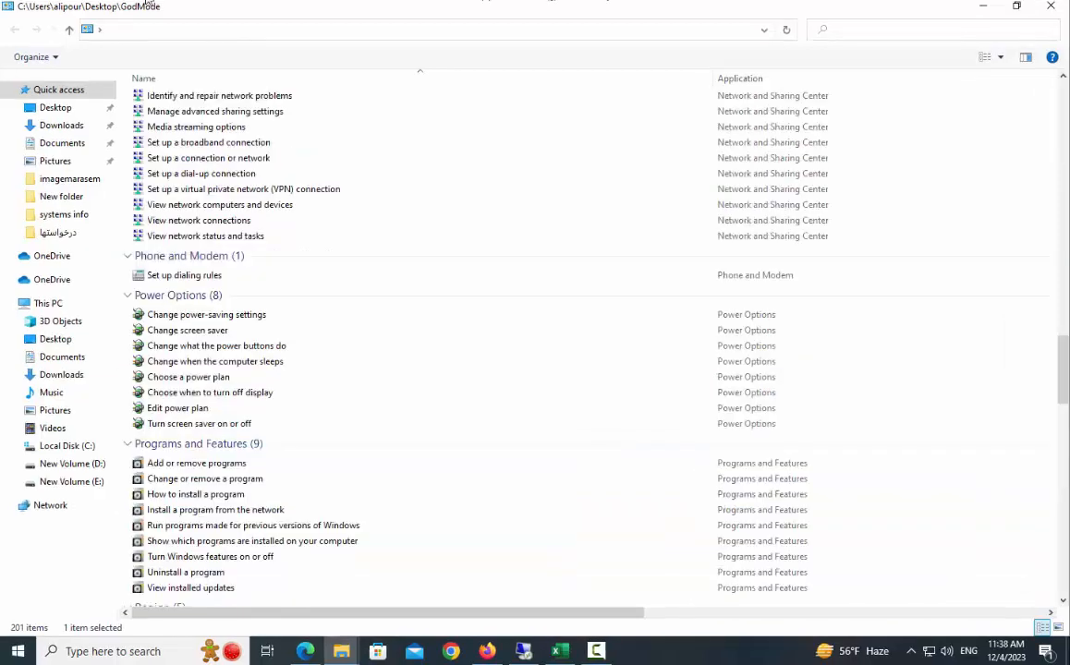
scroll("up", 3)
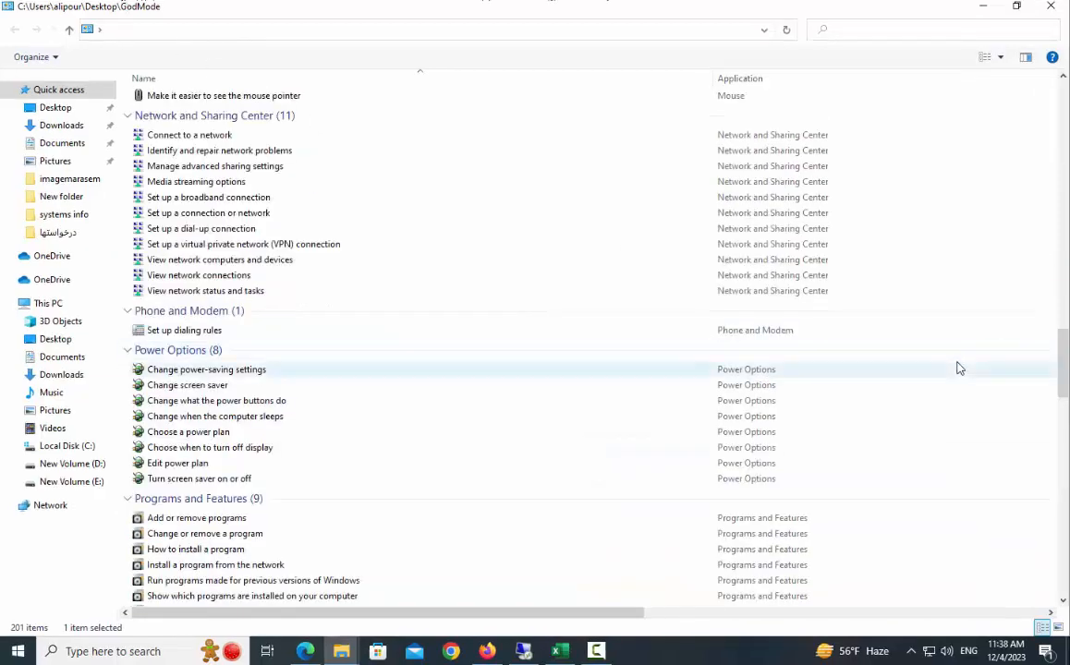
left_click(189, 133)
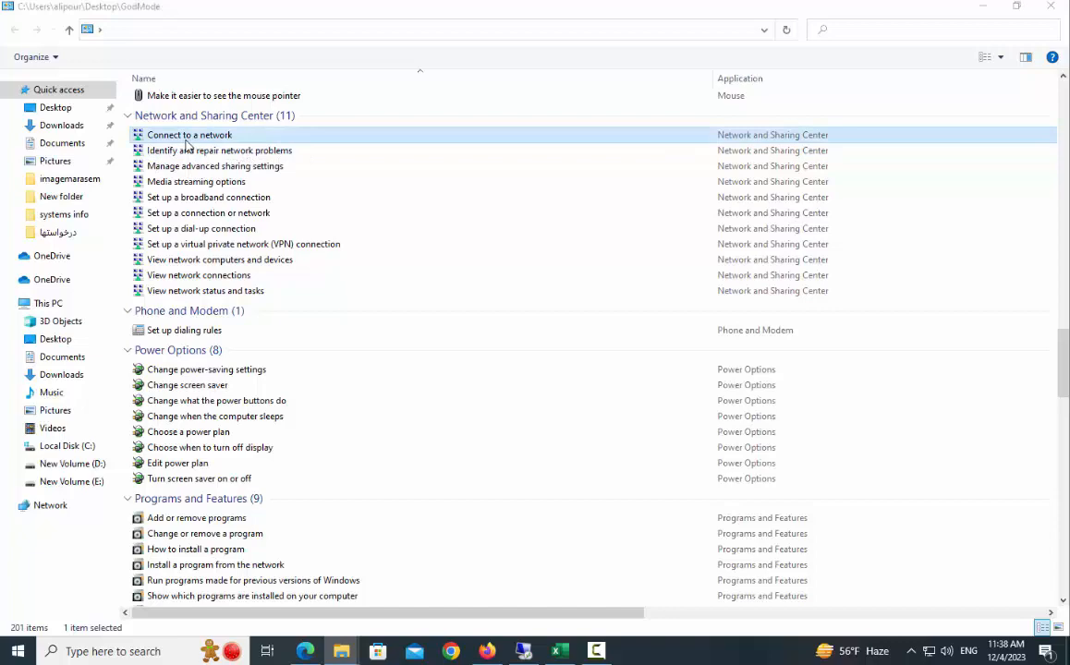
left_click(909, 650)
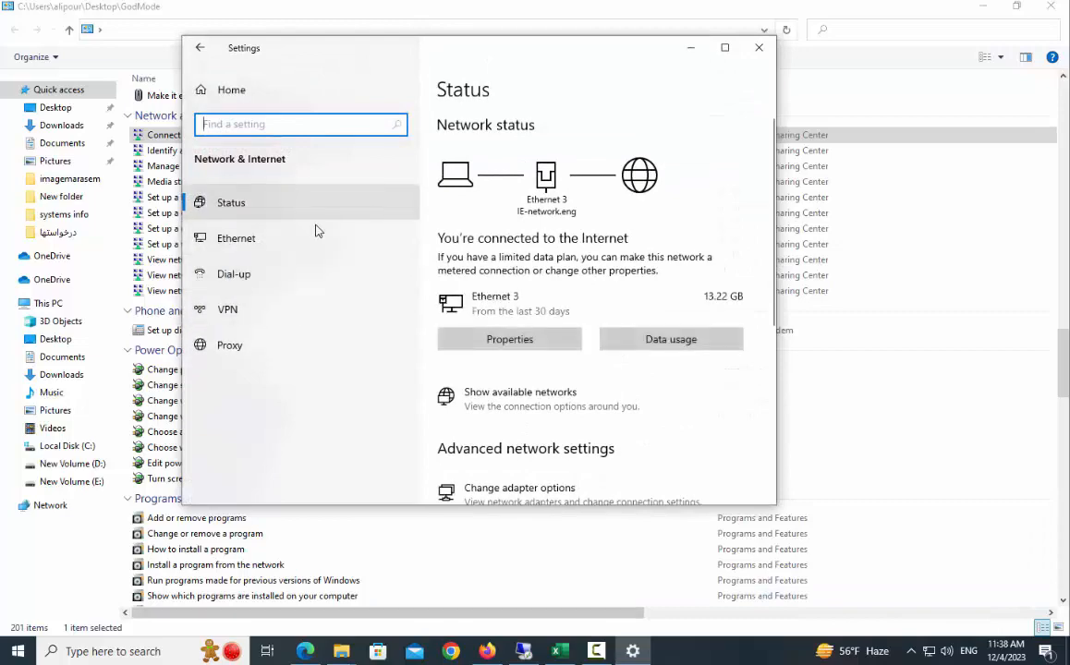
left_click(519, 488)
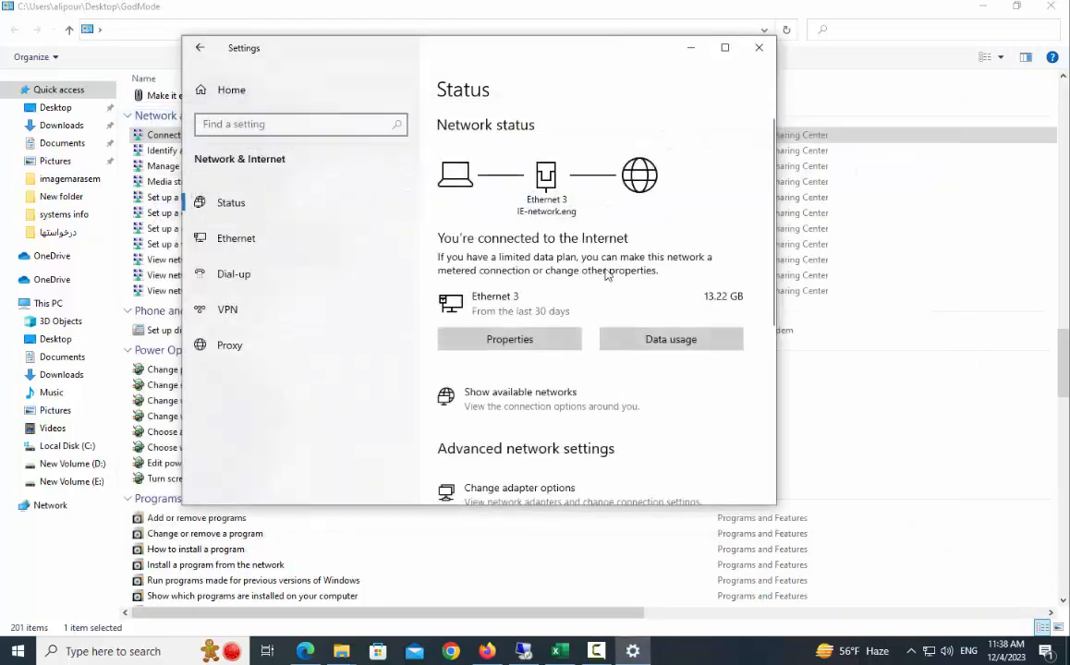
left_click(758, 48)
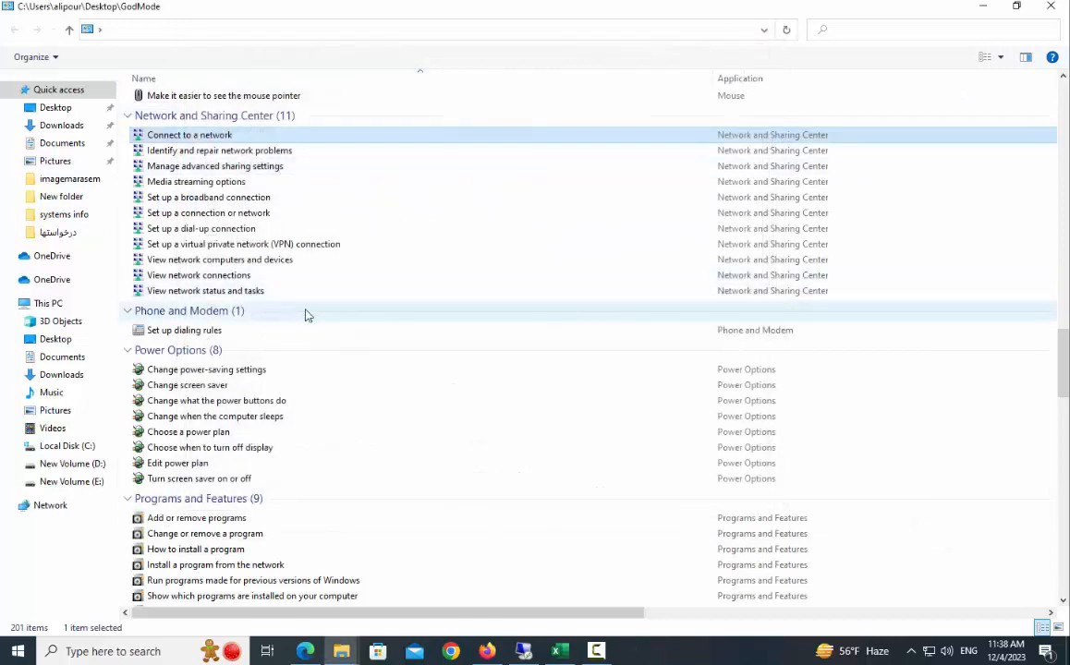
Step: Open View network connections to list the Ethernet, Ethernet 2 and Ethernet 3 adapters
scroll("up", 3)
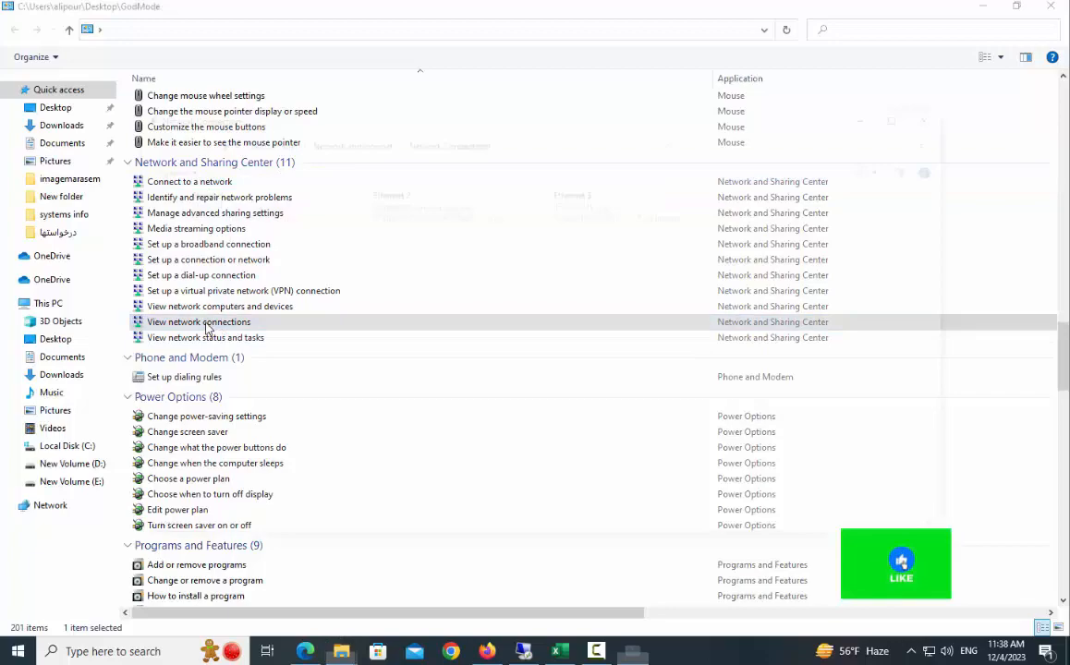
double_click(199, 322)
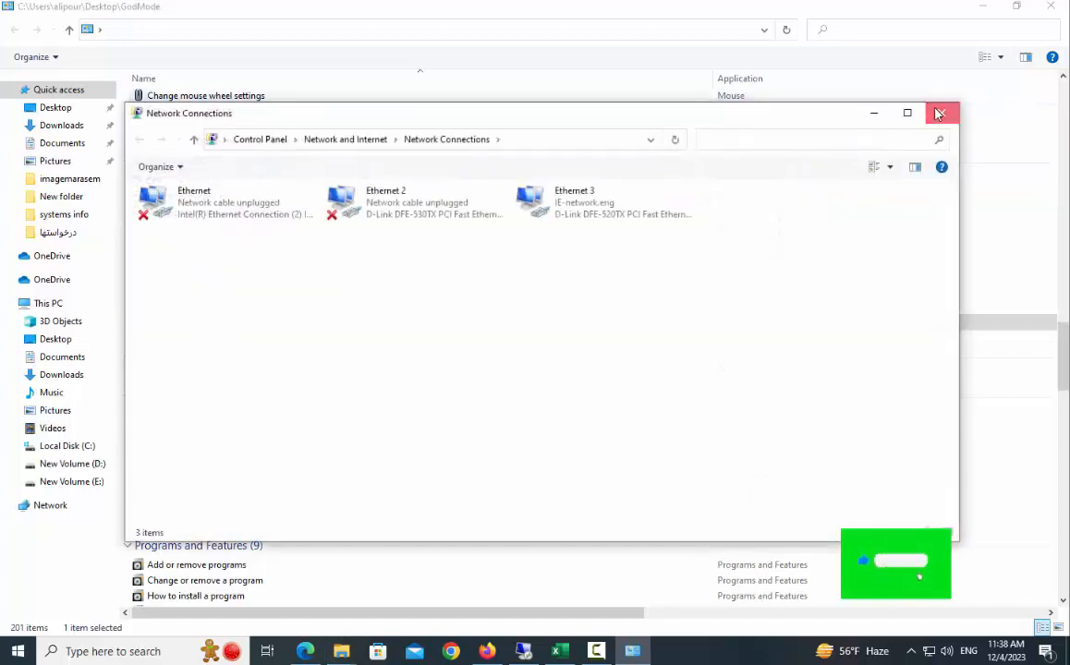